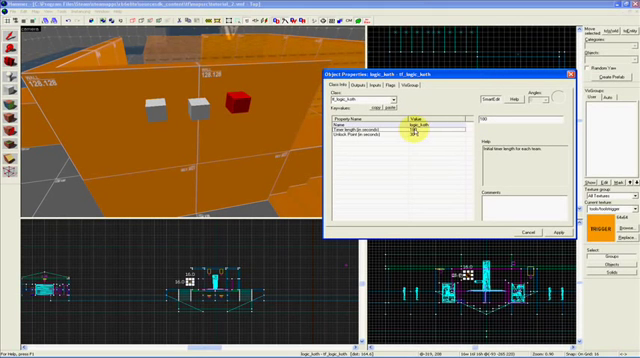
# Edit the tf_logic_koth Timer length and Unlock Point keyvalues in Object Properties.
pyautogui.click(390, 135)
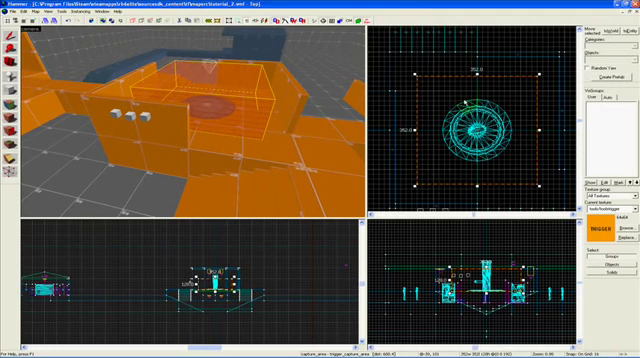
# Select the trigger_capture_area brush around the control point and bring up its properties.
pyautogui.rightClick(470, 115)
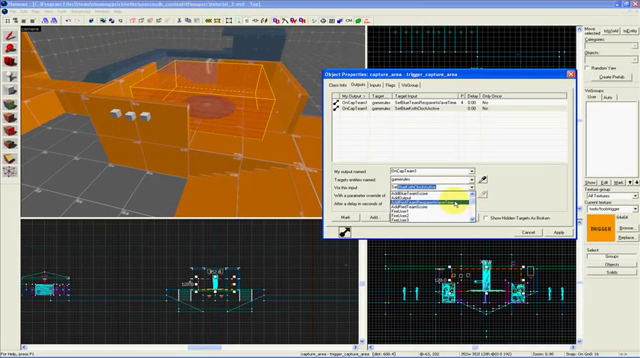
# Add OnCapTeam1 outputs to gamerules for SetBlueTeamRespawnWaveTime and SetRedKothClockActive.
pyautogui.click(410, 196)
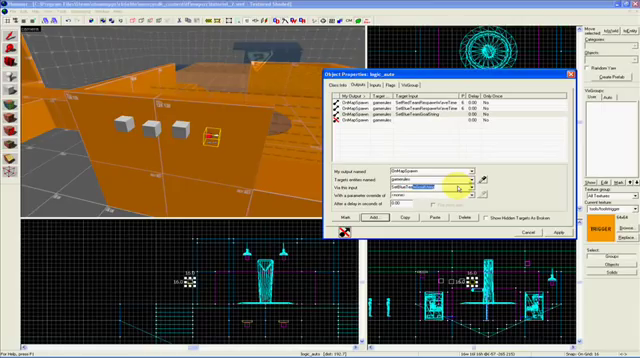
# Add an OnMapSpawn output to gamerules with the SetBlueTeamGoalString input.
pyautogui.click(432, 184)
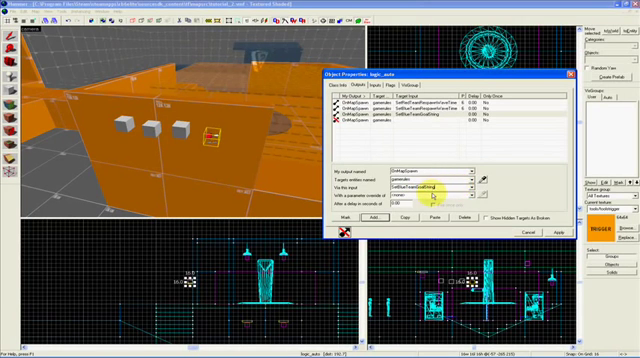